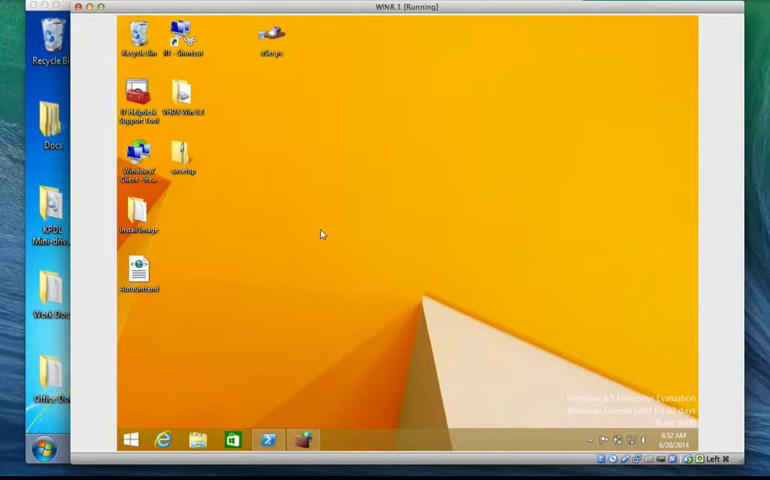
pyautogui.moveTo(404, 28)
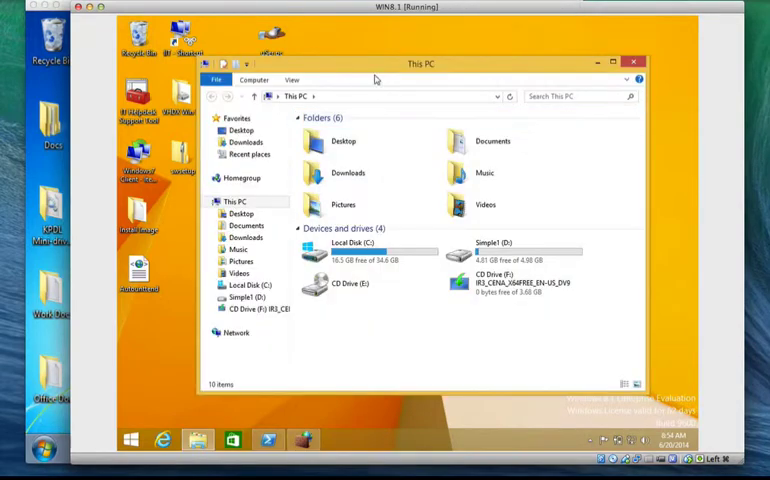
# Step: Select the Simple1 (D:) drive in This PC and switch over to Disk Management
pyautogui.click(510, 250)
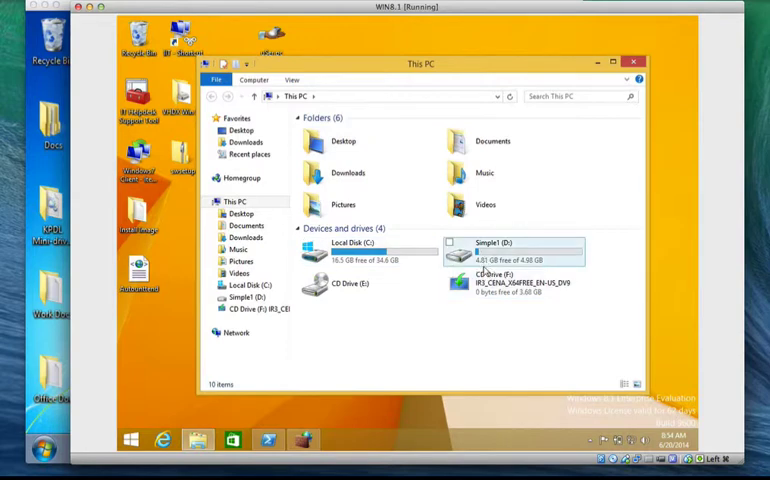
pyautogui.click(512, 252)
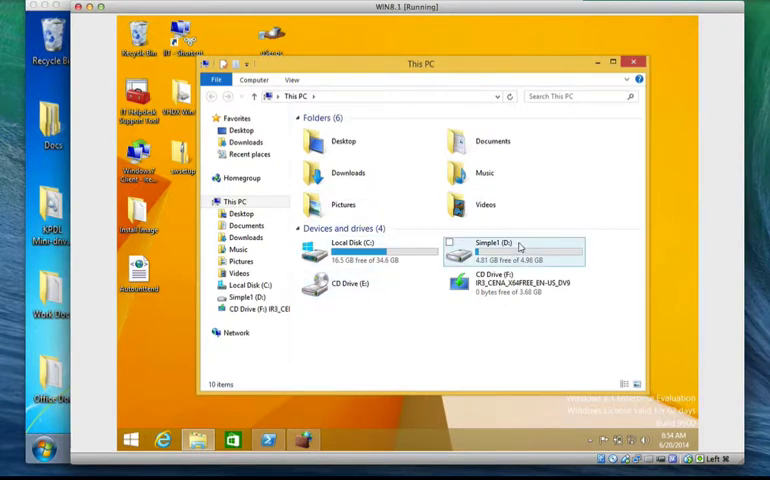
pyautogui.click(250, 284)
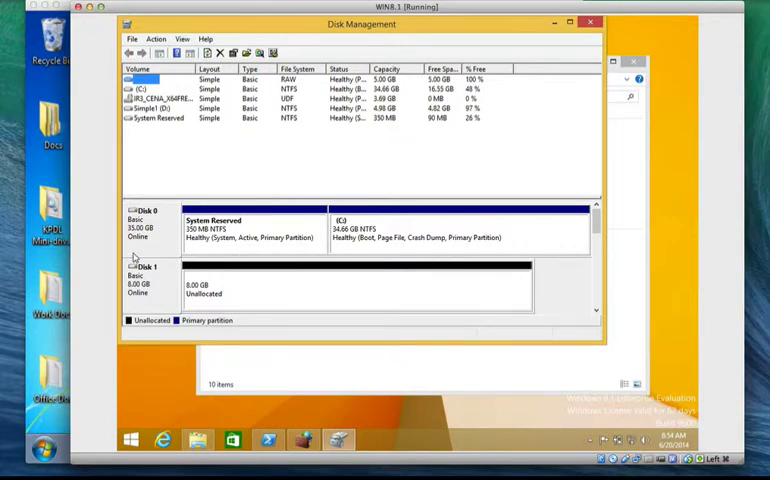
# Step: Select the Simple1 (D:) volume and scroll the disk pane down to the CD-ROM drives
pyautogui.click(156, 108)
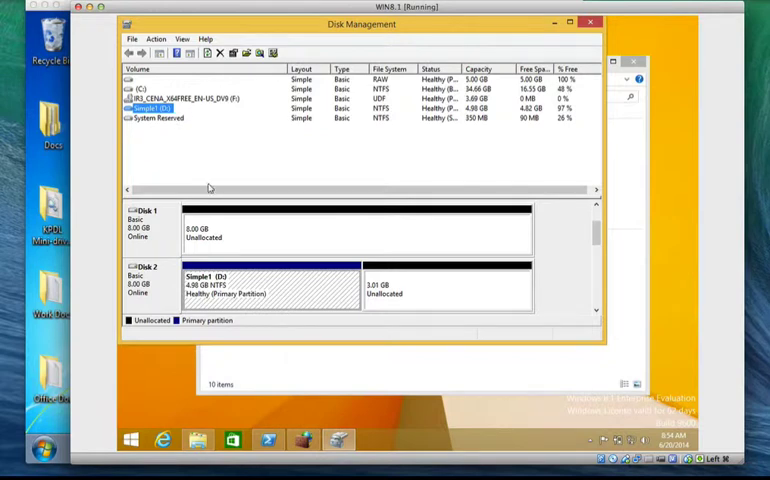
pyautogui.click(196, 440)
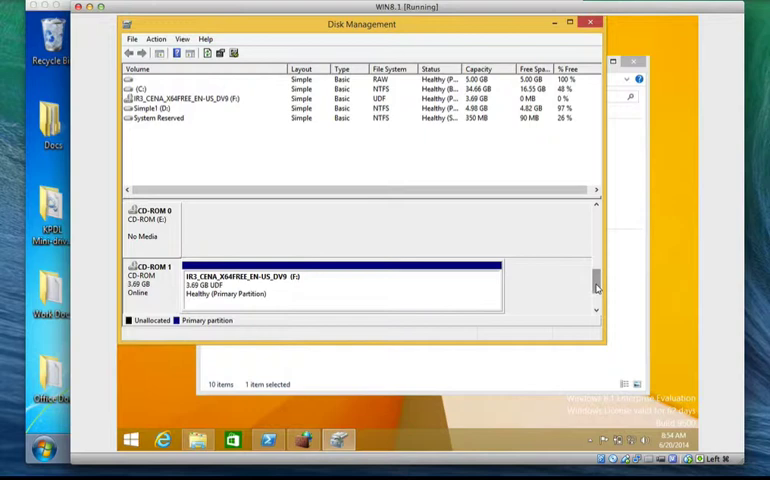
pyautogui.scroll(-3)
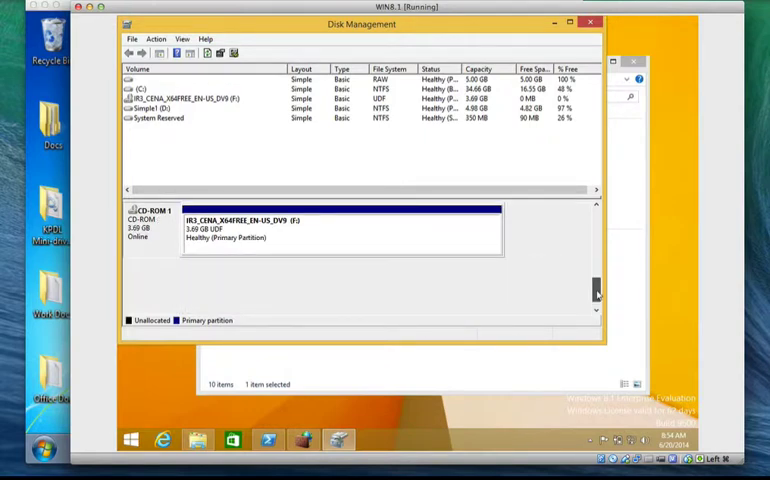
pyautogui.scroll(-3)
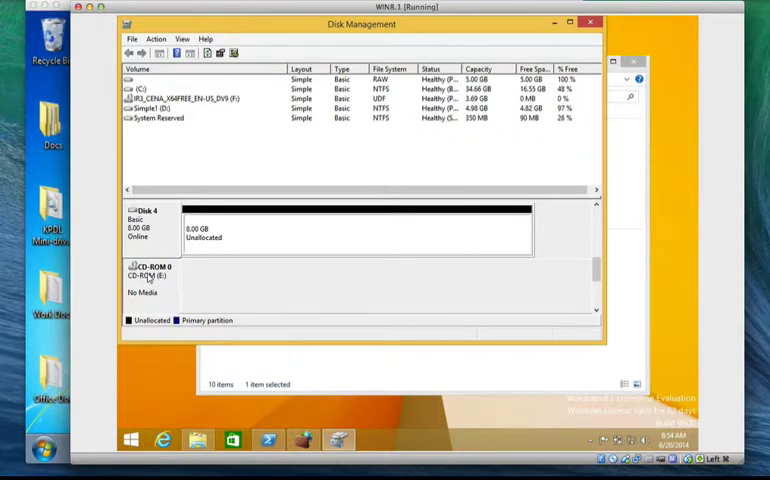
# Step: Change CD-ROM 0's drive letter from E: to another letter and confirm the warning
pyautogui.rightClick(144, 276)
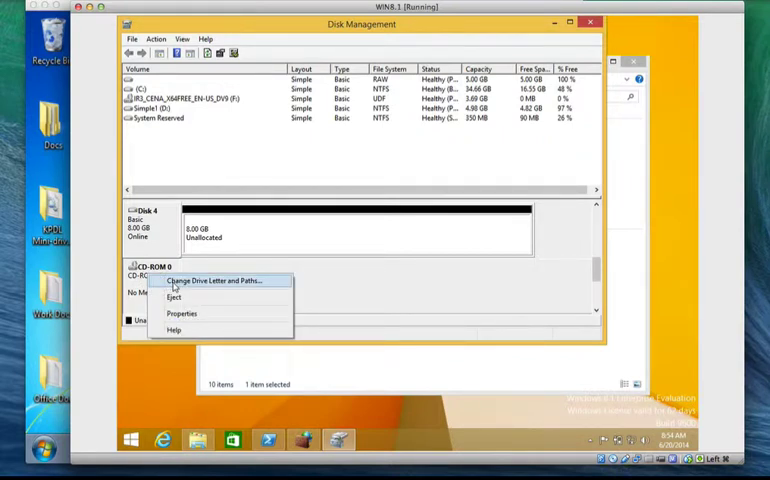
pyautogui.click(216, 280)
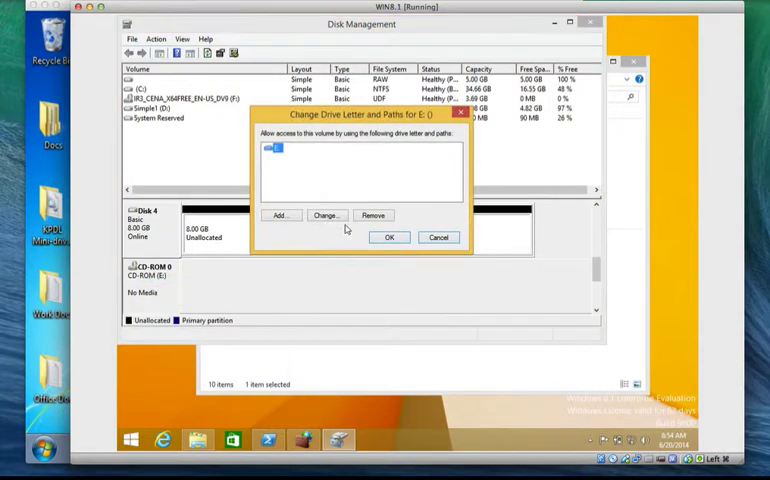
pyautogui.click(324, 216)
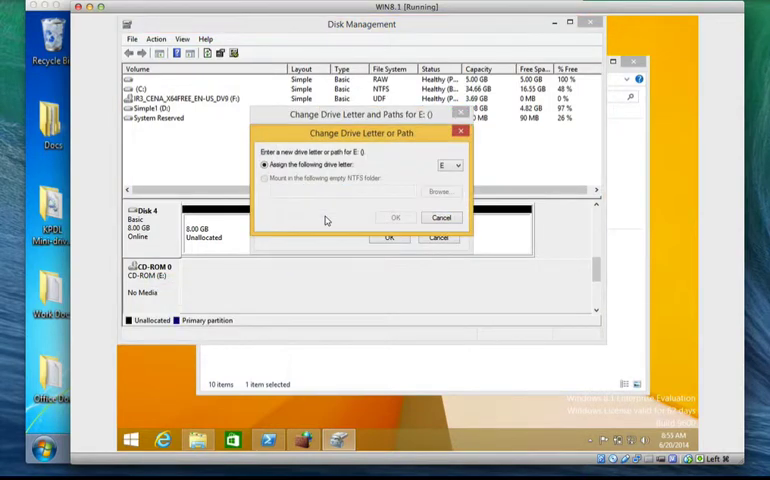
pyautogui.click(460, 164)
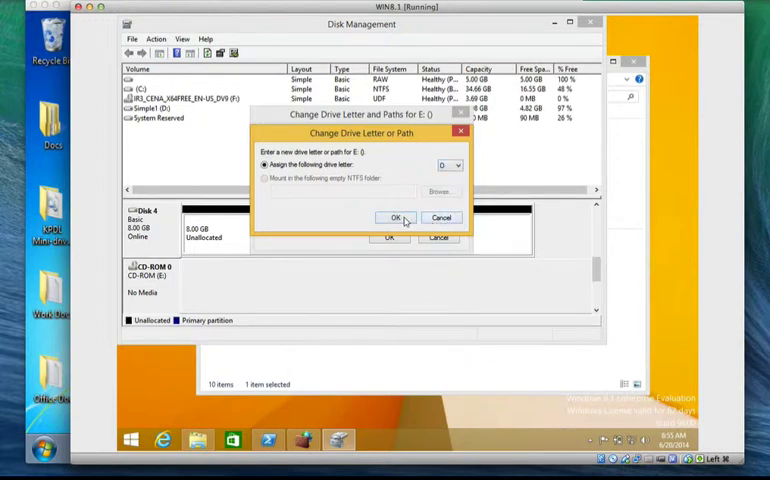
pyautogui.click(396, 218)
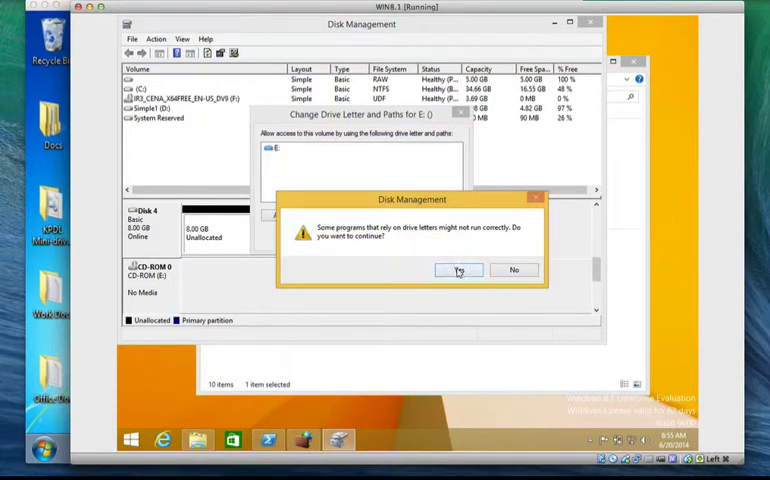
pyautogui.click(458, 270)
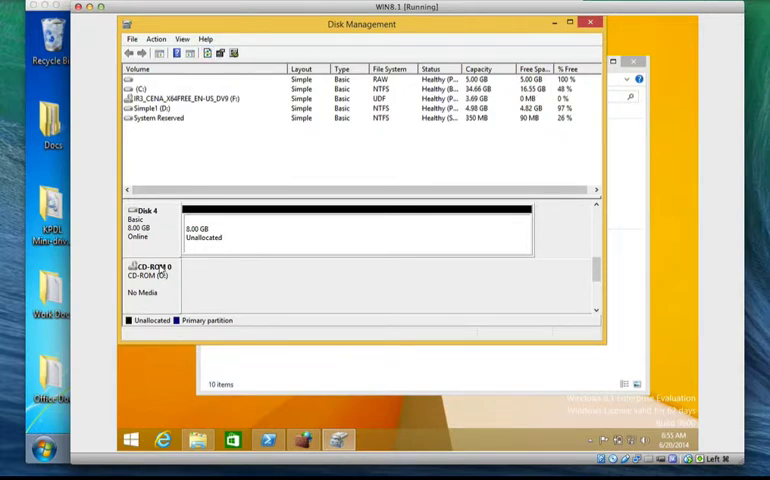
# Step: Change the Simple1 volume's drive letter from D: to E: and confirm the warning
pyautogui.scroll(-3)
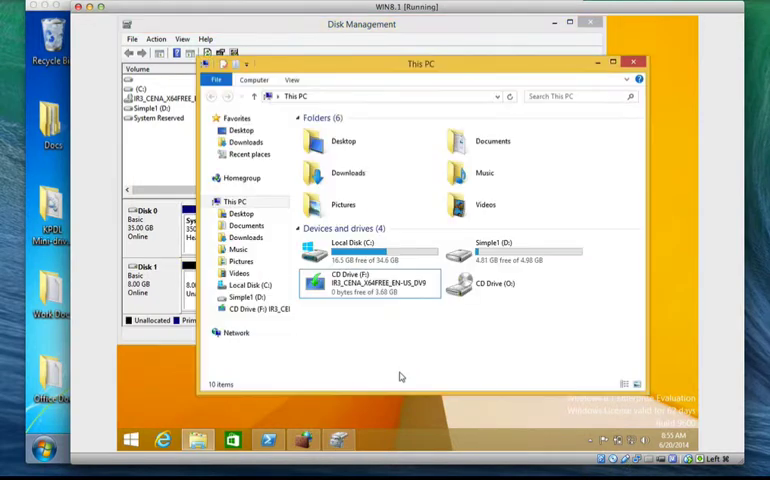
pyautogui.moveTo(318, 344)
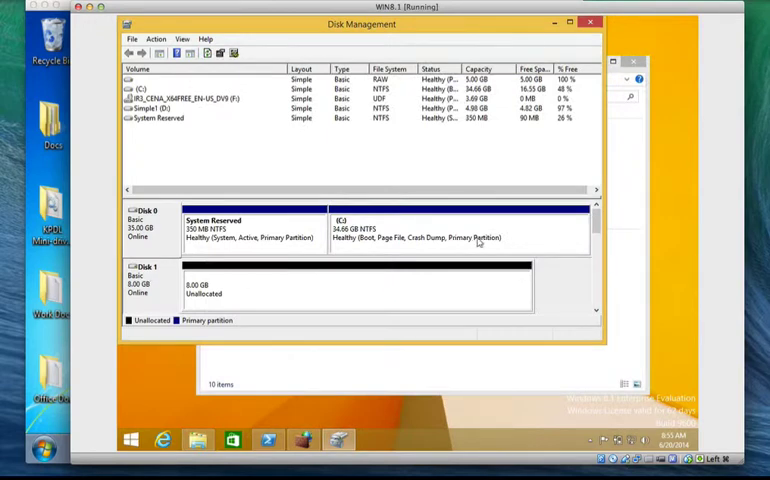
pyautogui.scroll(-3)
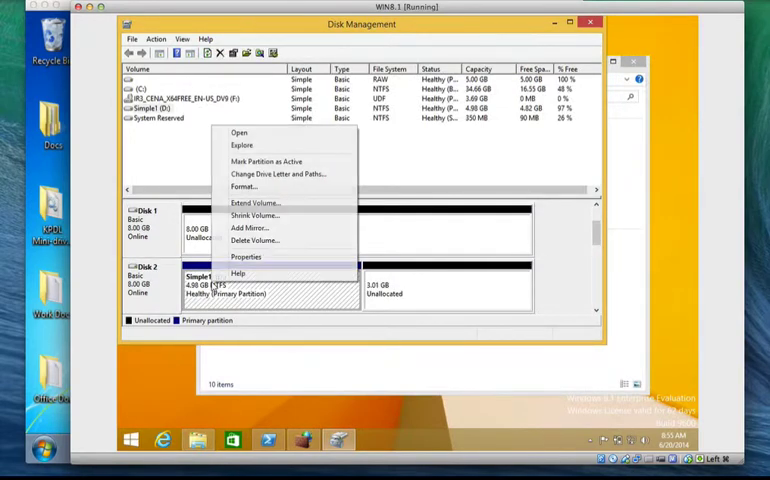
pyautogui.moveTo(280, 172)
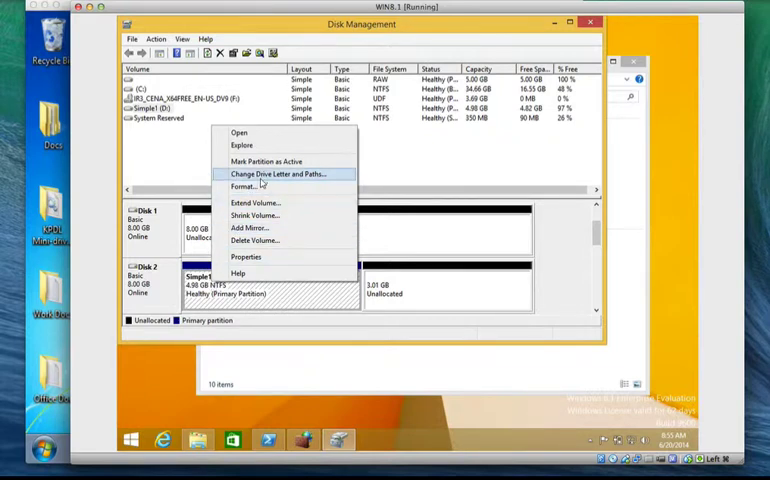
pyautogui.click(276, 174)
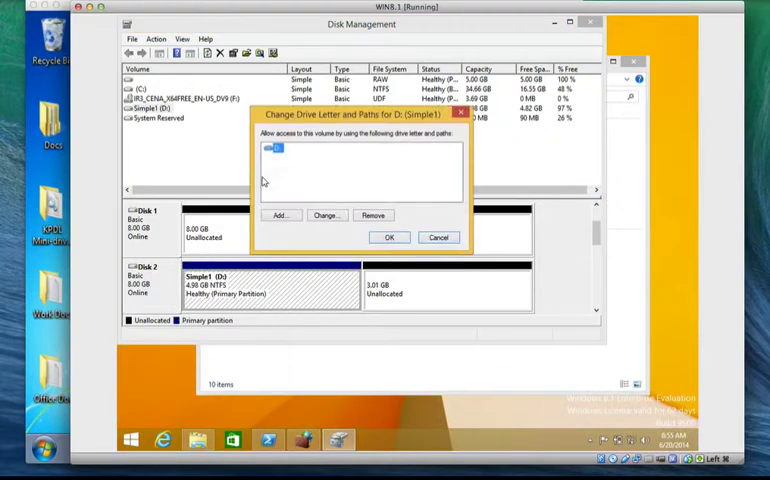
pyautogui.click(324, 216)
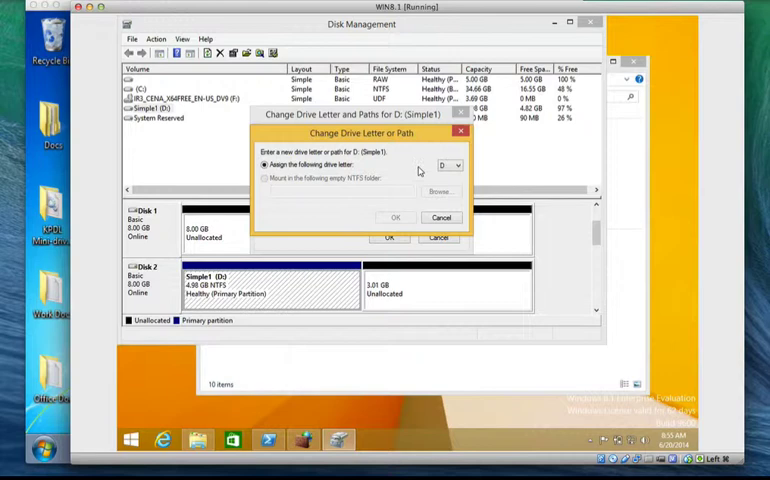
pyautogui.click(460, 164)
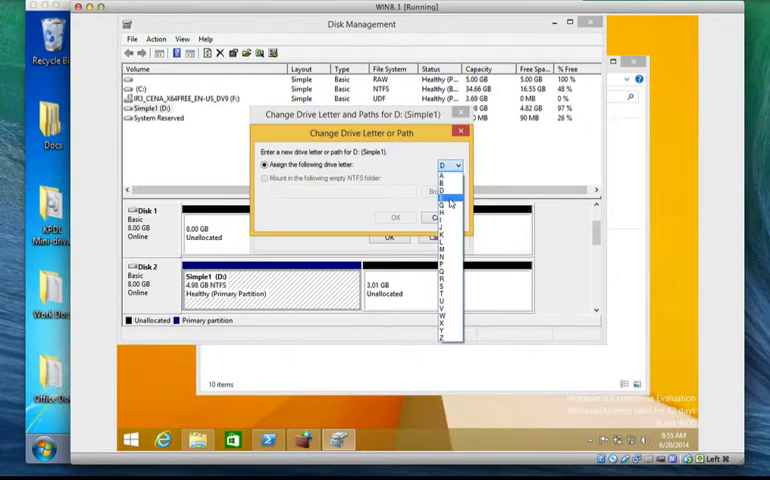
pyautogui.click(440, 188)
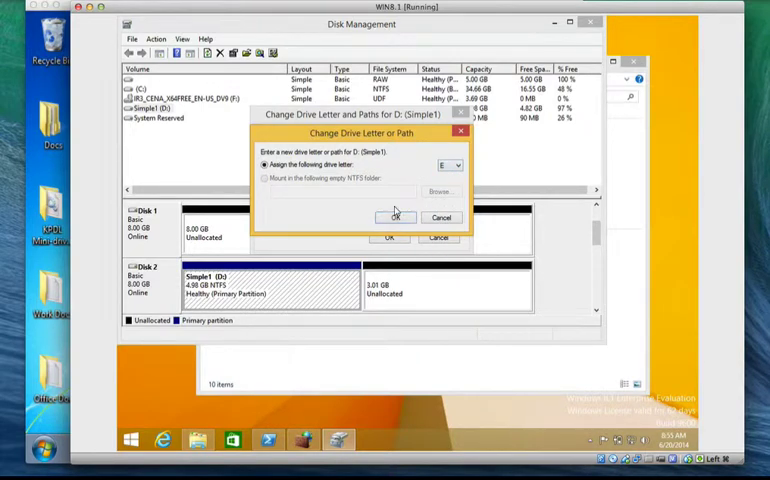
pyautogui.click(396, 216)
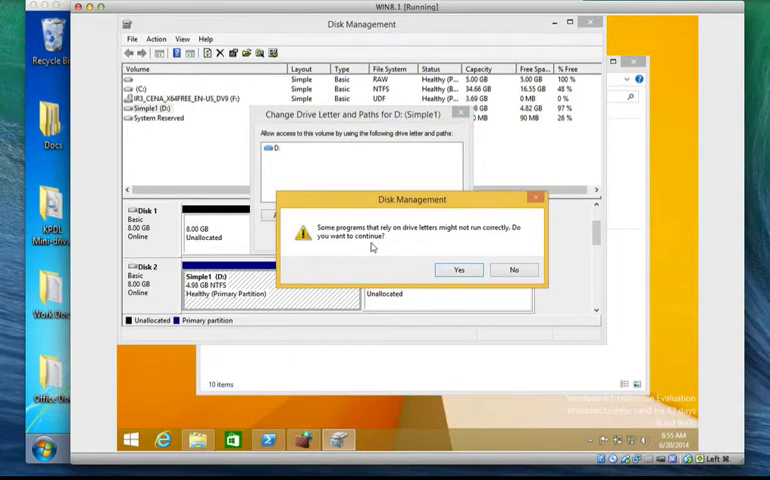
pyautogui.click(460, 268)
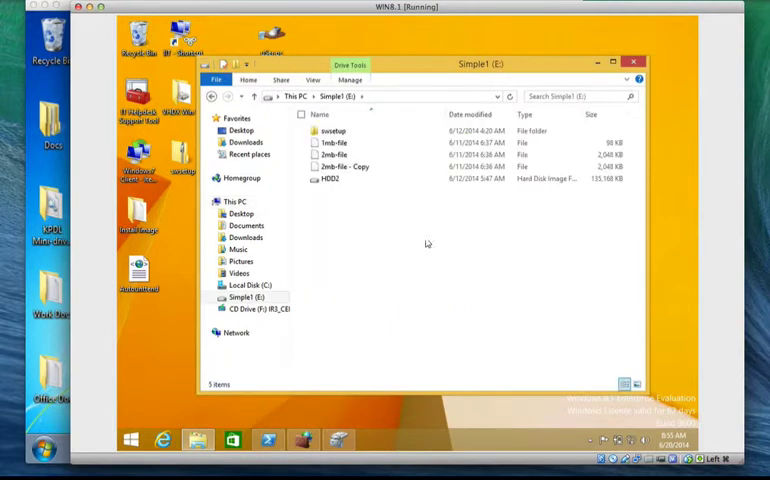
pyautogui.moveTo(392, 238)
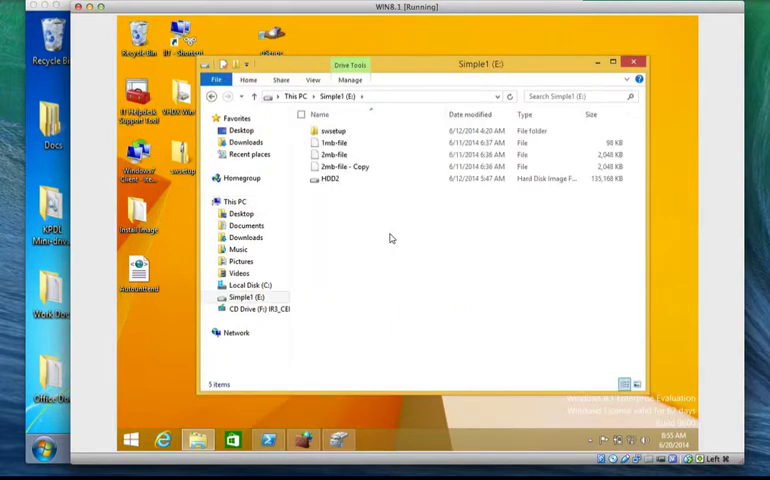
# Step: Create a new folder named Mod09 inside Labfiles on Simple1 (E:)
pyautogui.rightClick(390, 240)
pyautogui.write('Labfiles')
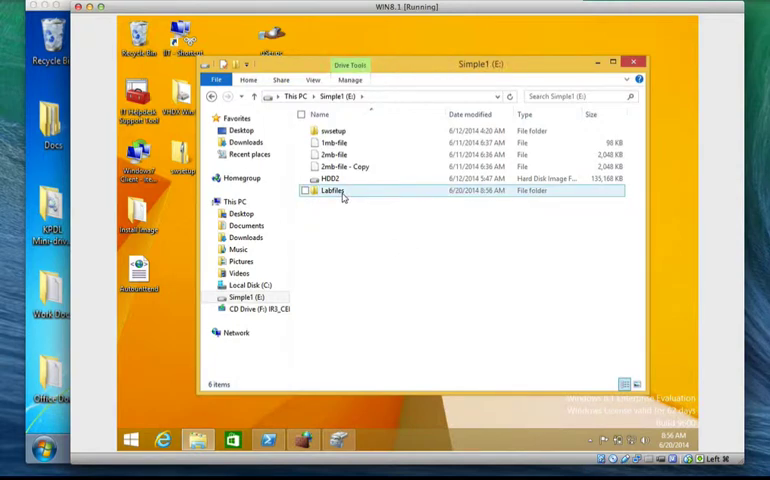
pyautogui.doubleClick(332, 190)
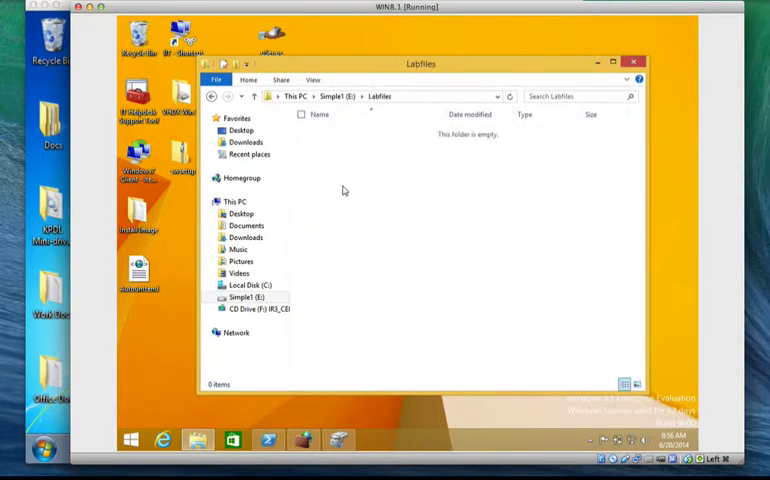
pyautogui.rightClick(344, 190)
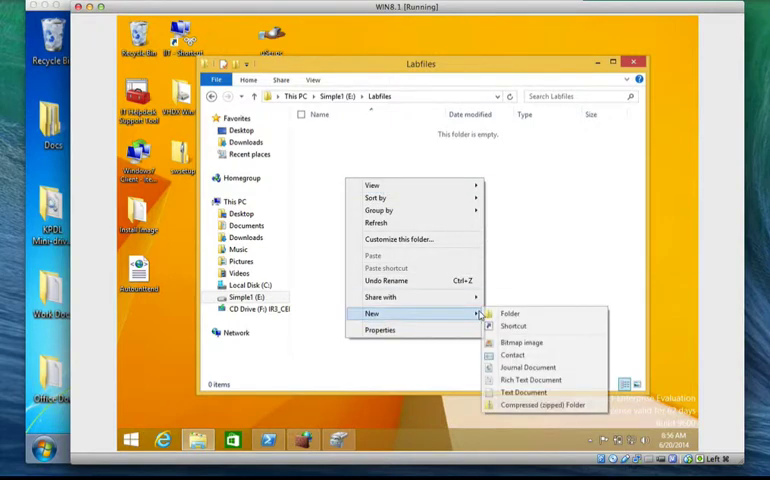
pyautogui.click(510, 312)
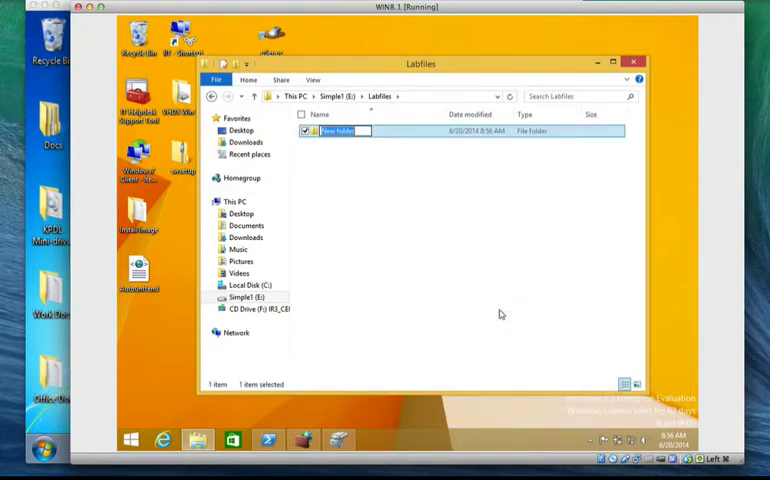
pyautogui.write('Mod')
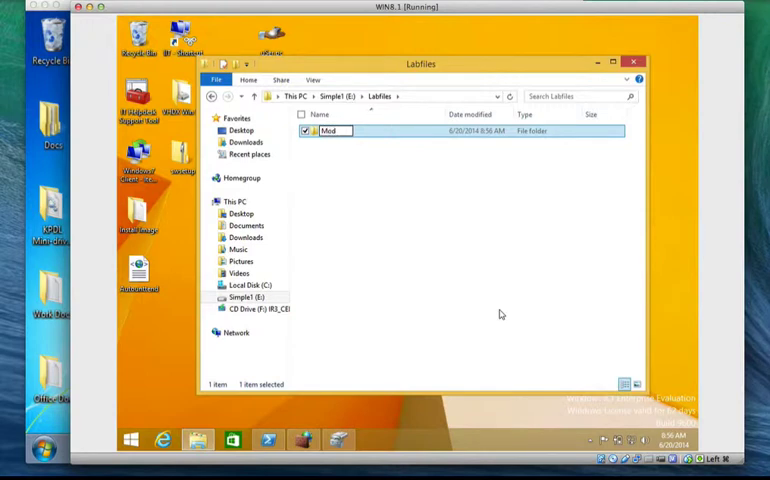
pyautogui.write('09')
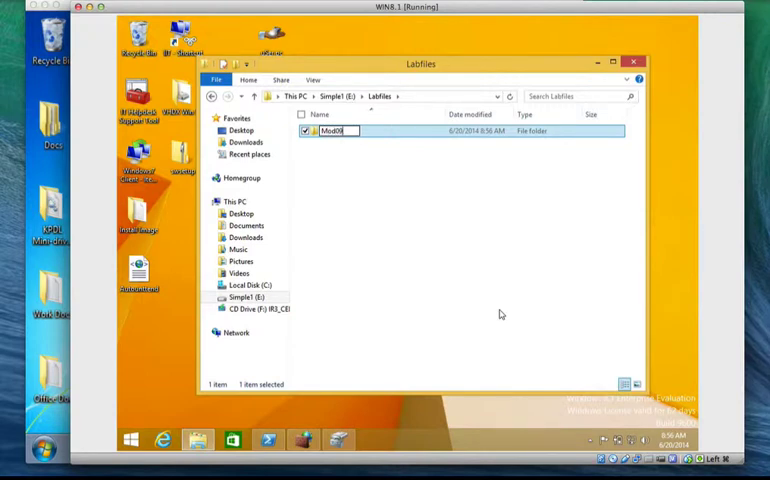
pyautogui.moveTo(412, 252)
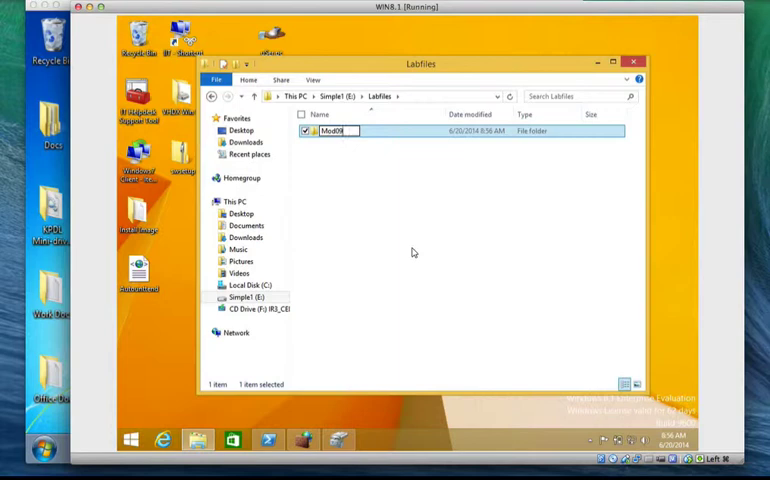
pyautogui.click(344, 136)
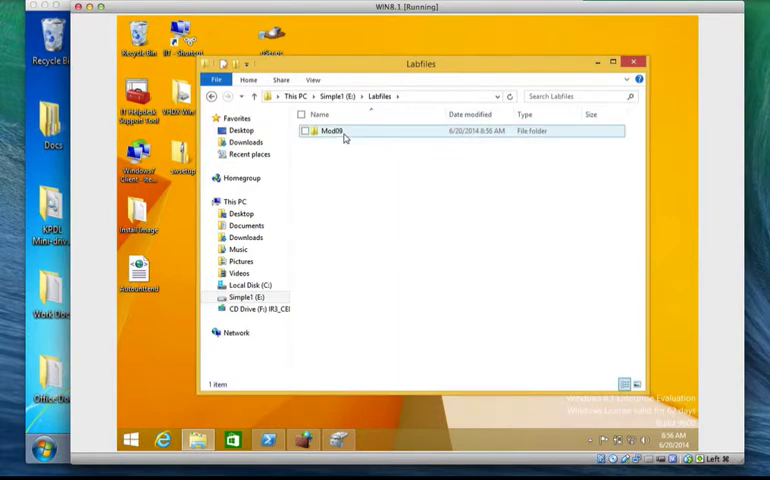
# Step: Create a folder named Marketing inside Mod09
pyautogui.doubleClick(330, 132)
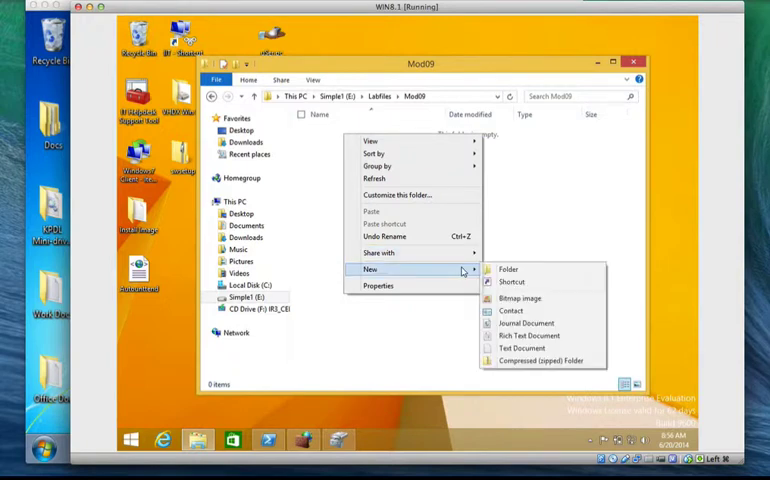
pyautogui.click(508, 268)
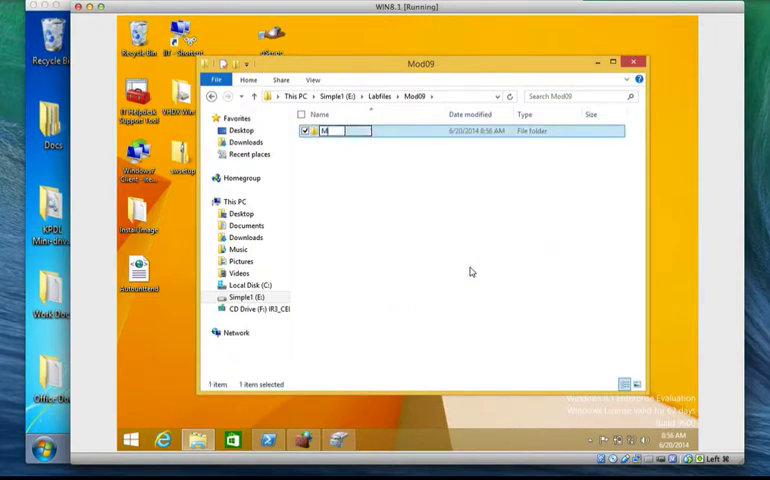
pyautogui.write('ark')
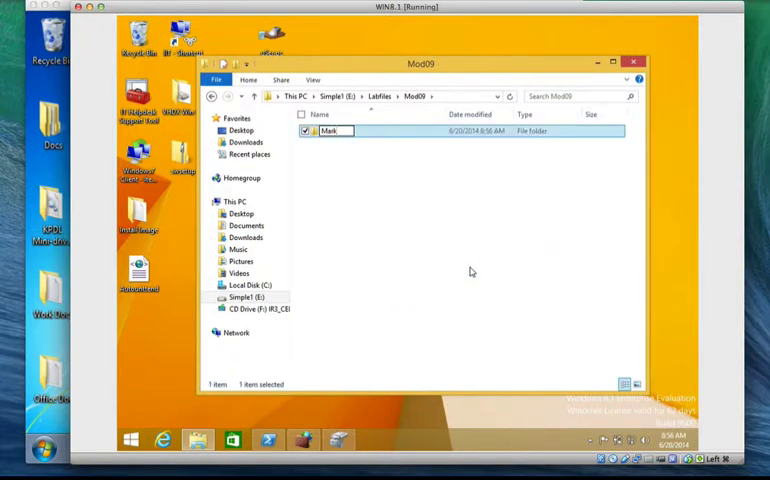
pyautogui.write('Marketing')
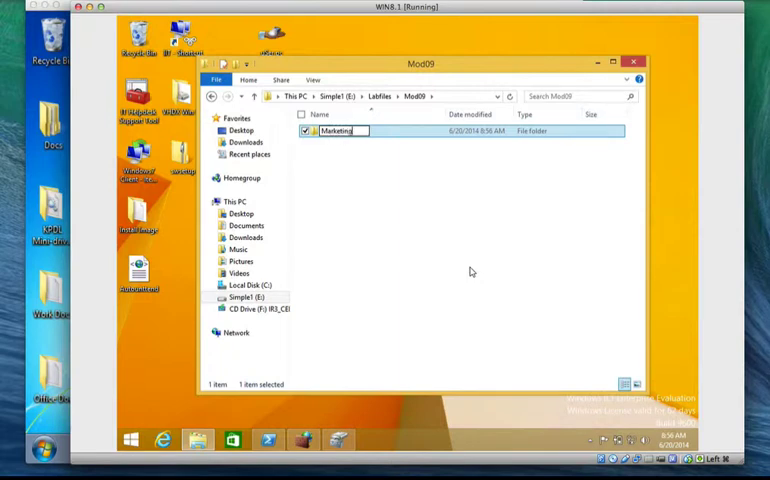
pyautogui.click(414, 228)
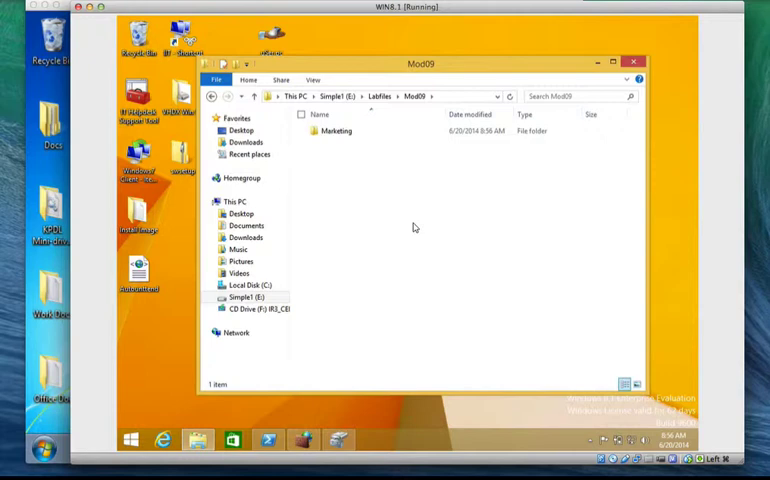
pyautogui.moveTo(378, 182)
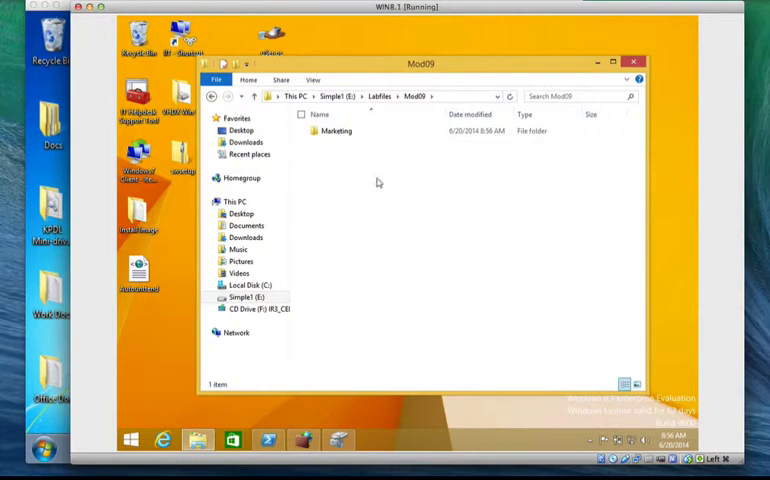
# Step: Inside Marketing, create a new text document named Sales Reports
pyautogui.click(336, 132)
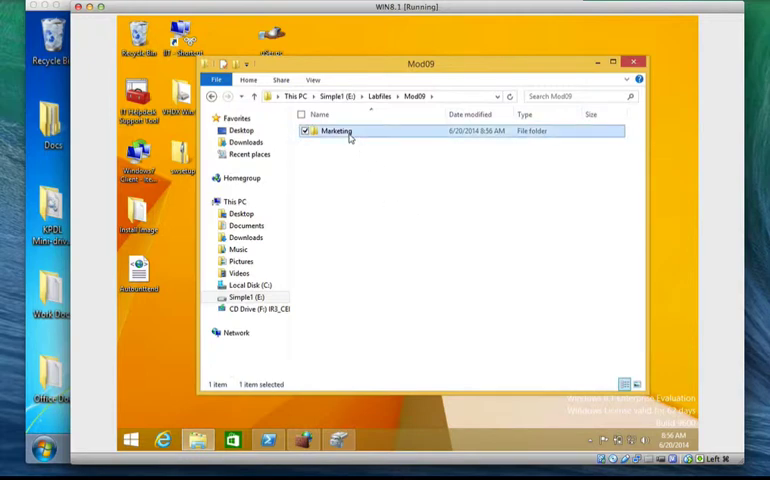
pyautogui.doubleClick(336, 132)
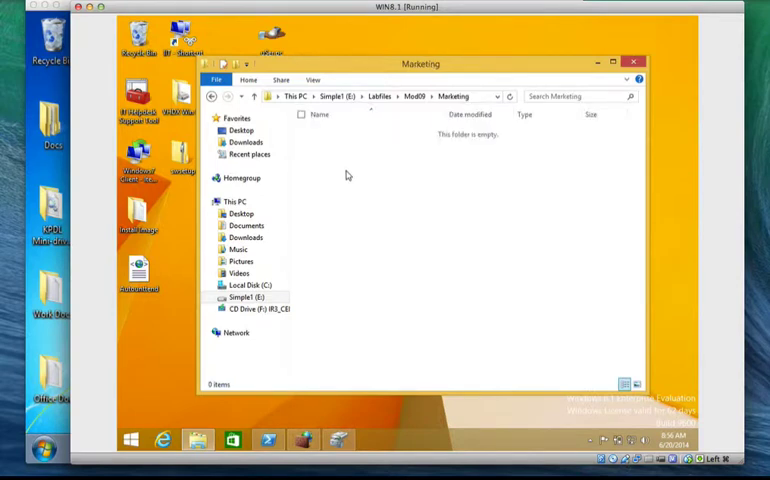
pyautogui.rightClick(348, 176)
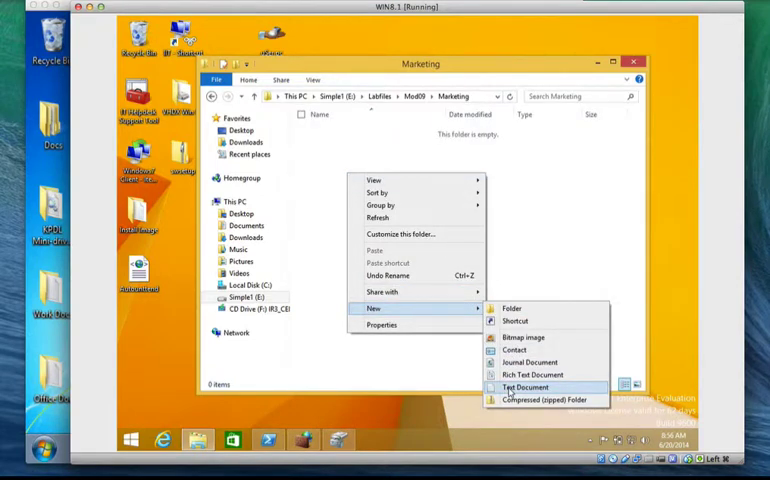
pyautogui.click(524, 388)
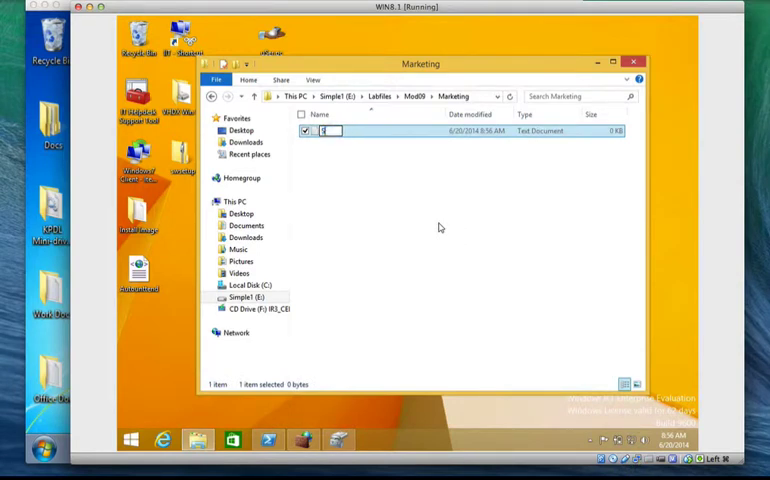
pyautogui.write('Sales Reports')
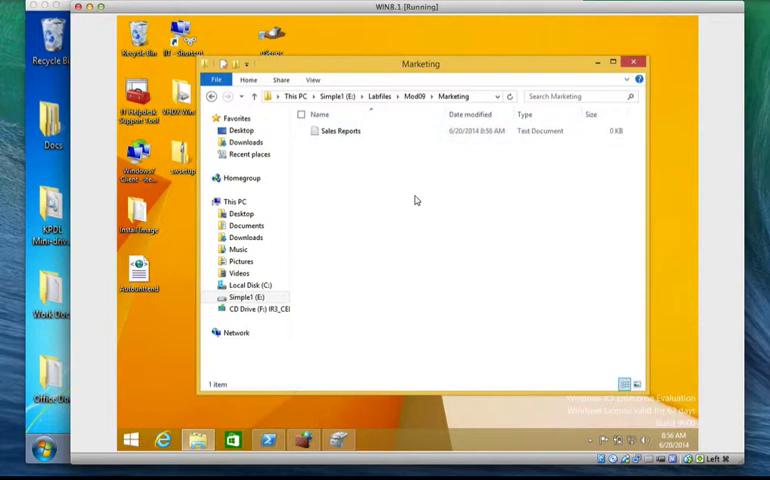
# Step: In Sales Reports, list Computers, Mouse and Keyboards, SSD Drives and Printers
pyautogui.doubleClick(340, 132)
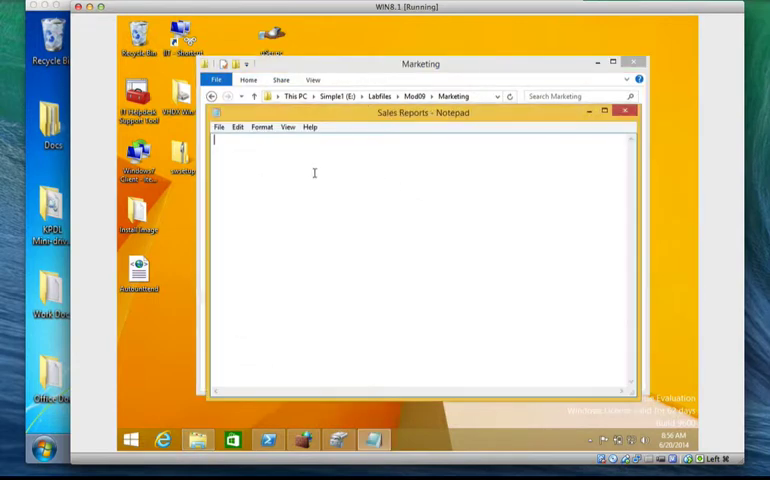
pyautogui.write('Con')
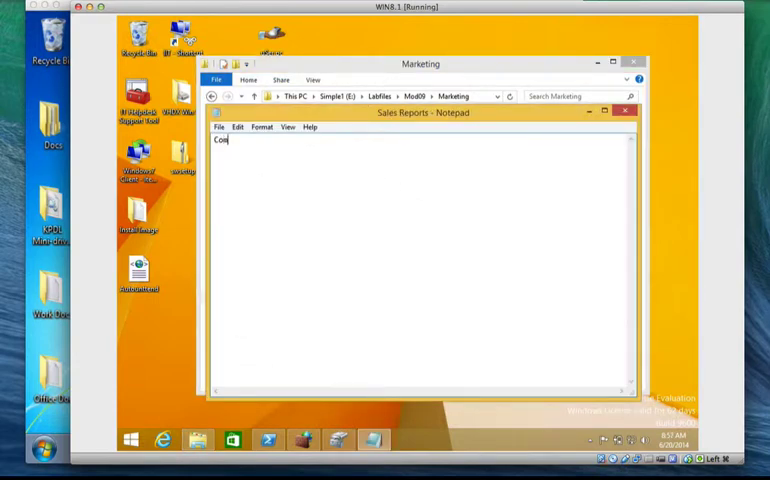
pyautogui.write('puters')
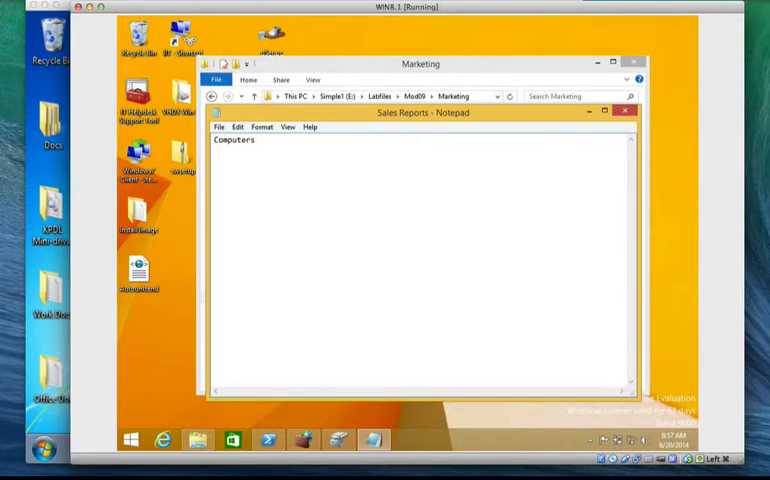
pyautogui.write('Mouse and Keyboards')
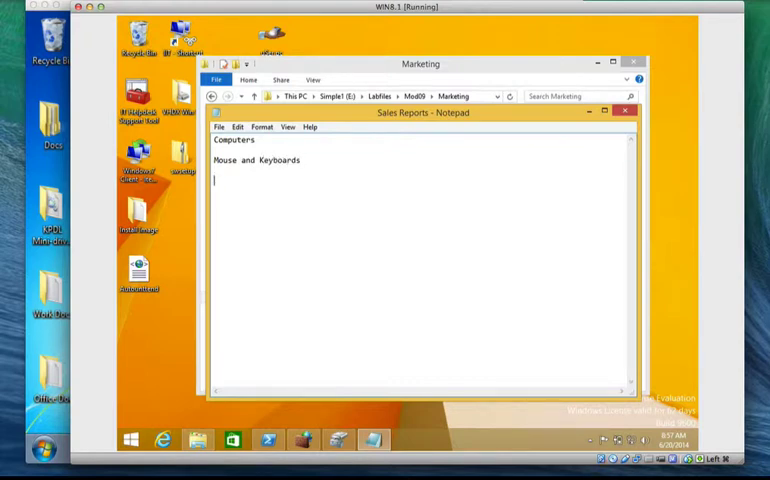
pyautogui.write('SSD')
pyautogui.write('HD')
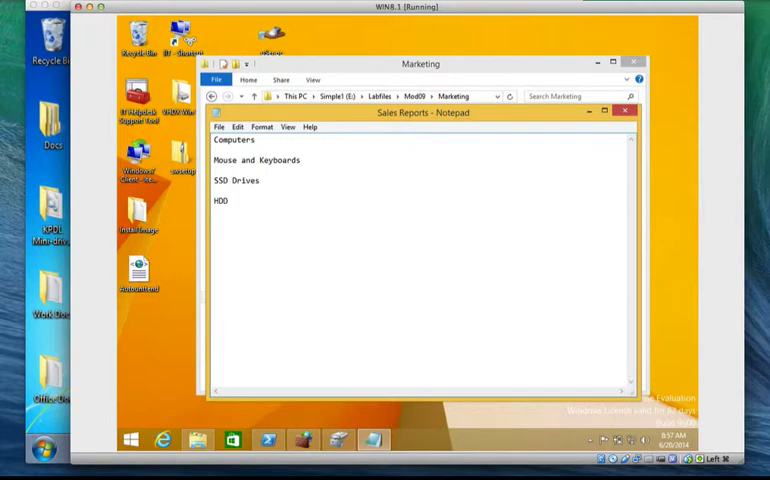
pyautogui.write('Dri')
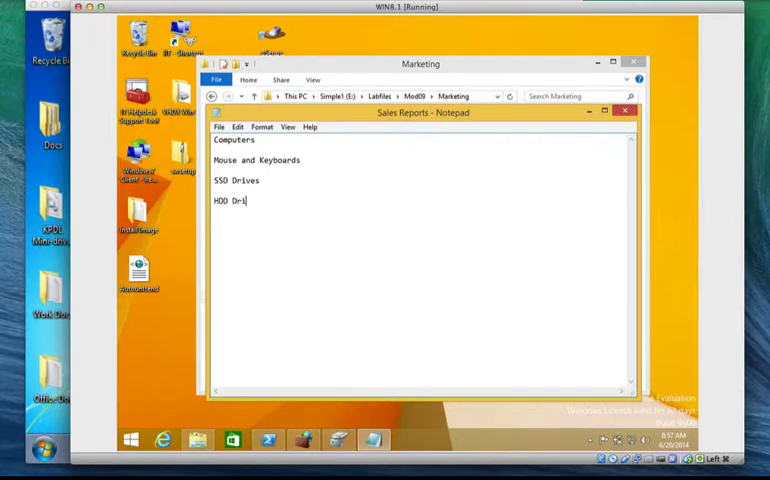
pyautogui.write('ves')
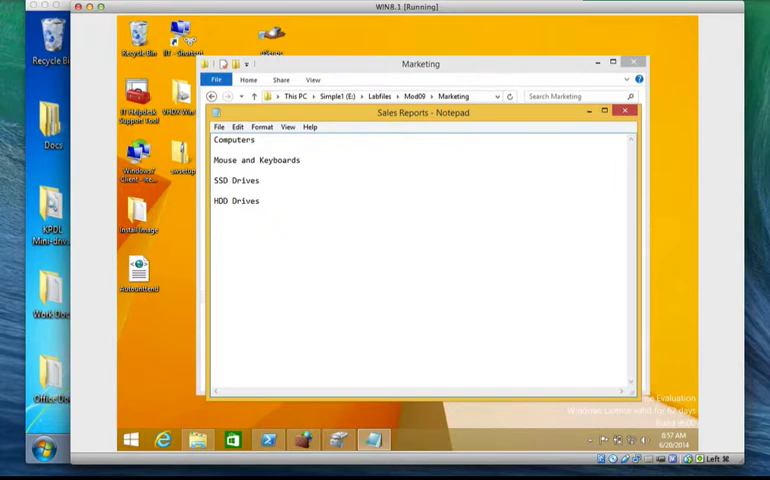
pyautogui.write('Printers')
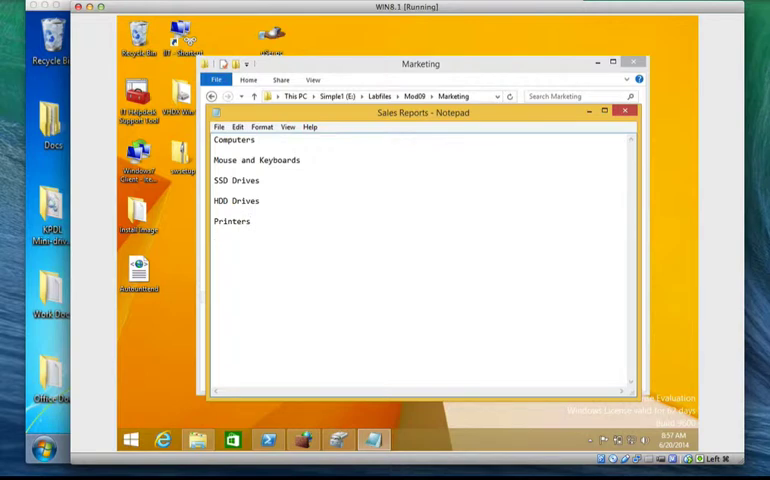
# Step: Add LCD Screens, DVD-ROM and External HDD Drives to the list, then return to File Explorer
pyautogui.write('LCD S')
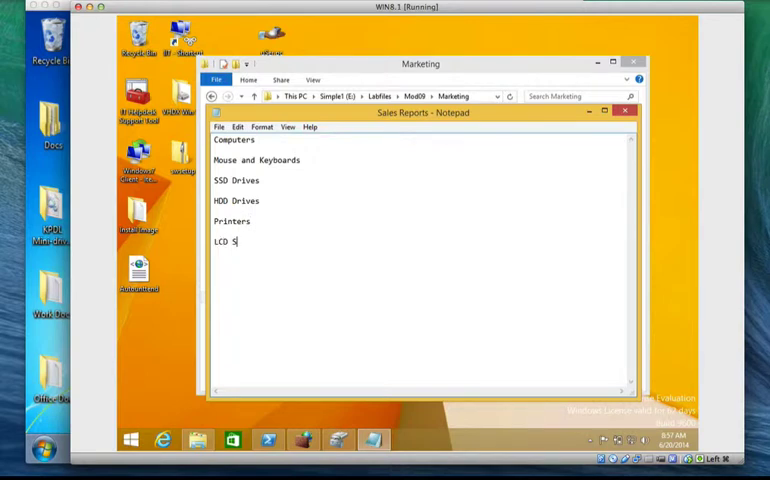
pyautogui.write('creens')
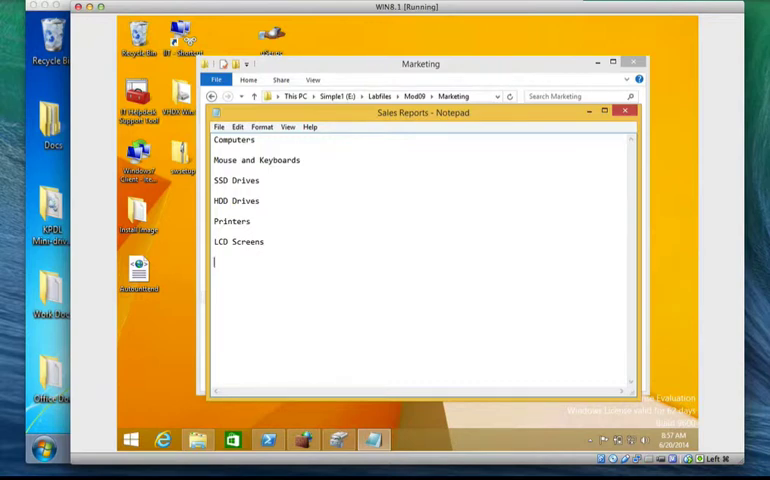
pyautogui.write('DVD')
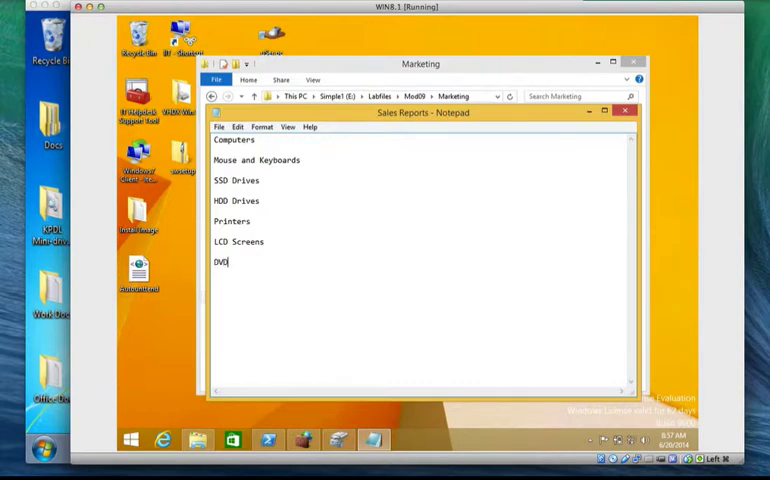
pyautogui.write('-ROM')
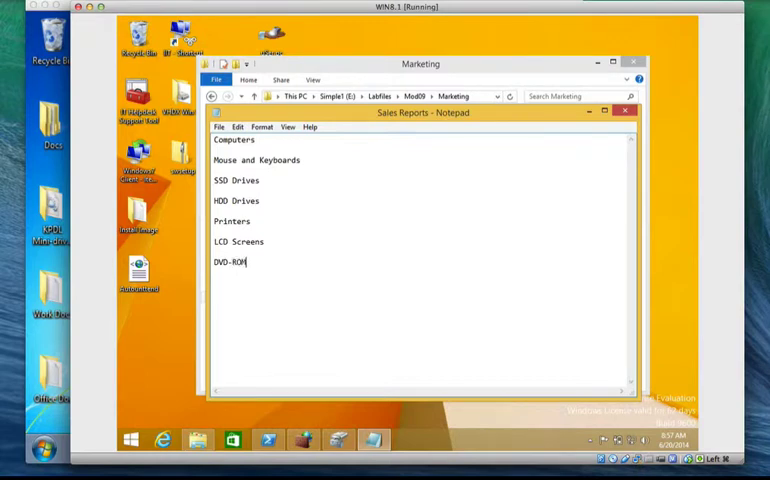
pyautogui.press('enter')
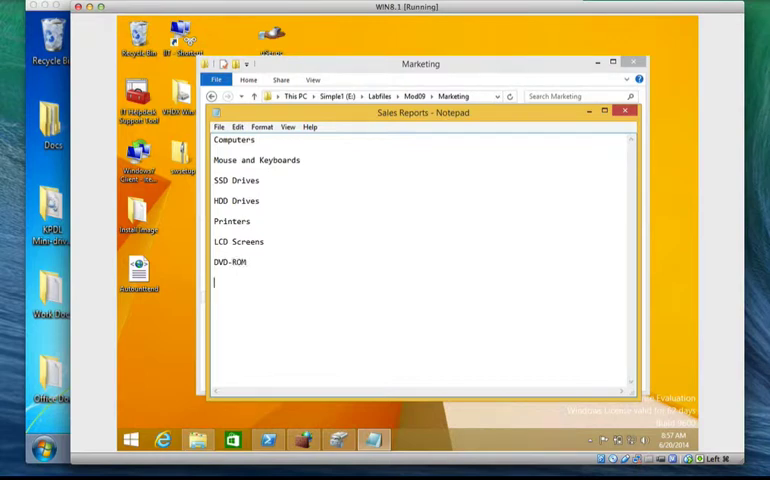
pyautogui.write('Exte')
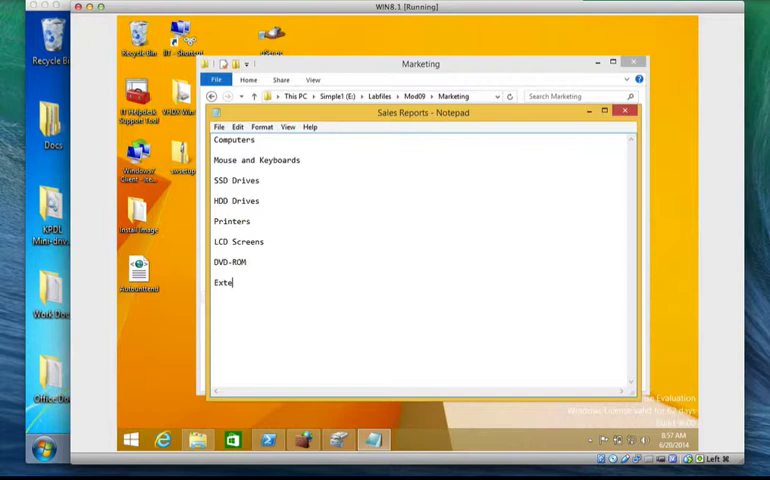
pyautogui.write('rnal Dri')
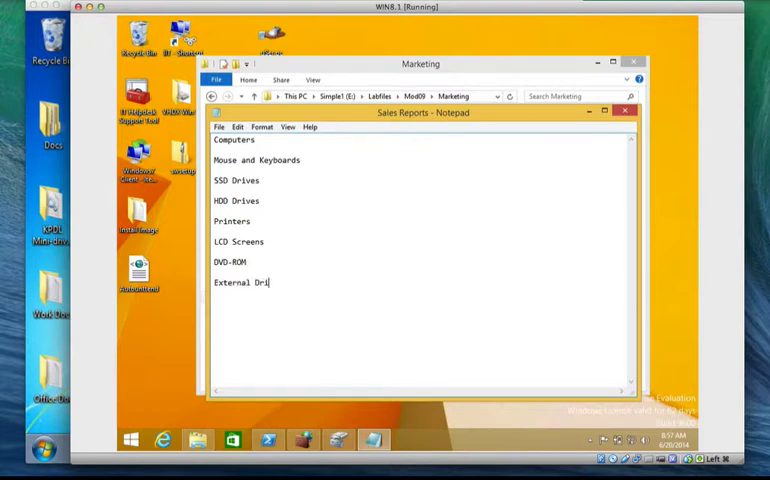
pyautogui.press('backspace')
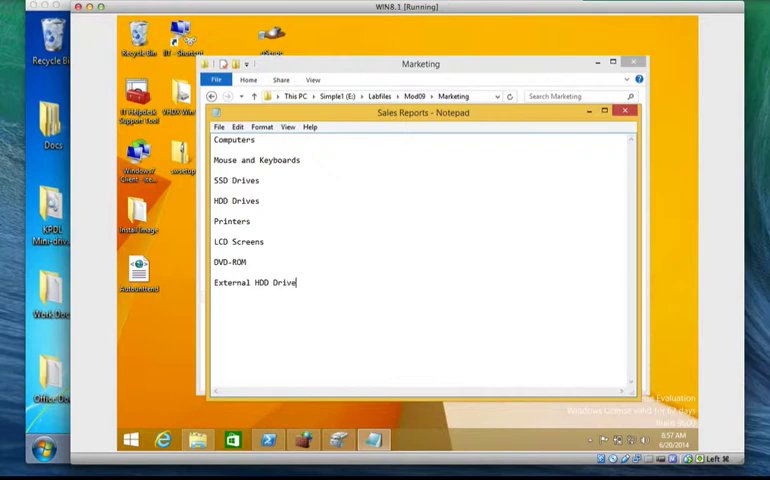
pyautogui.write('s')
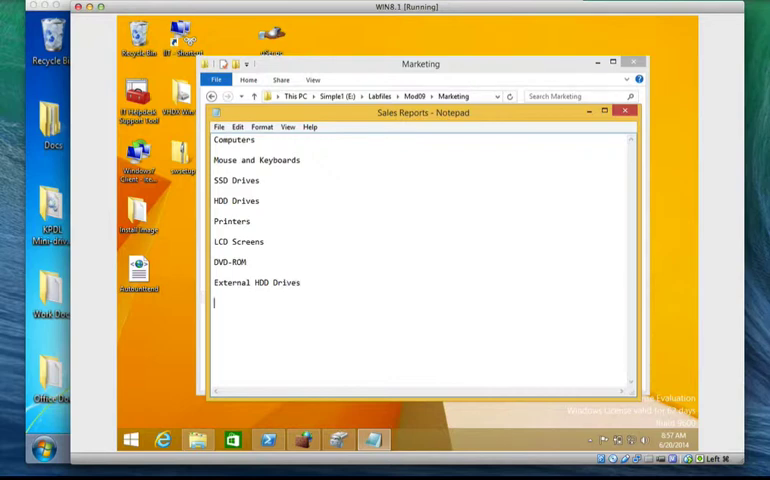
pyautogui.moveTo(336, 152)
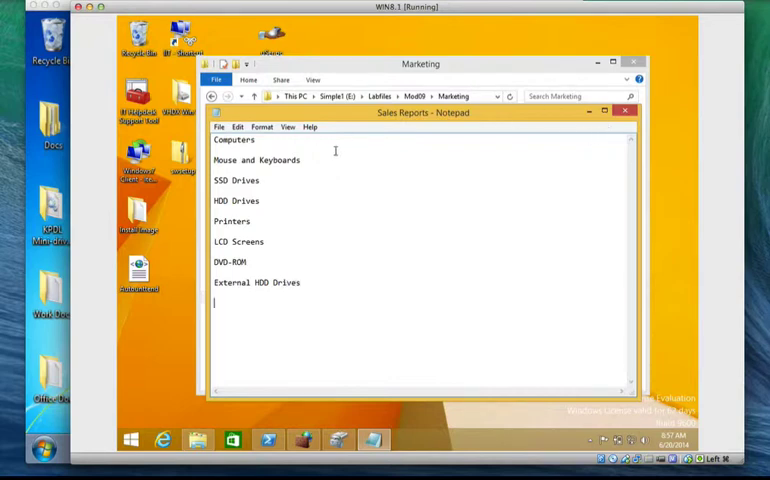
pyautogui.click(238, 128)
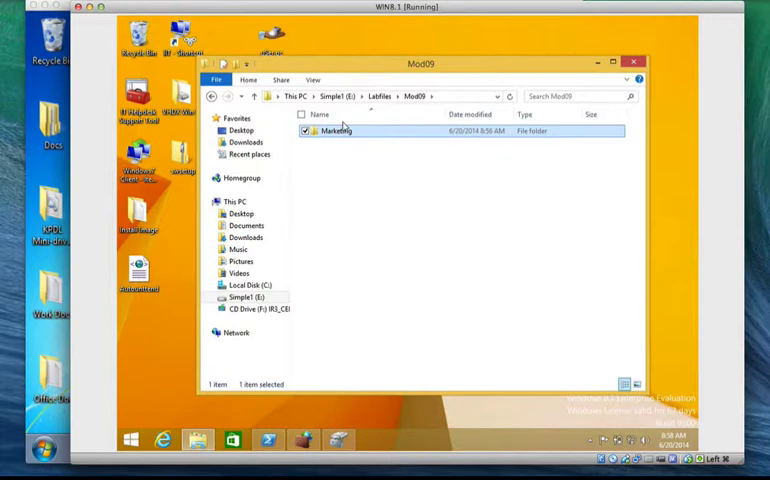
# Step: Start Share with > Specific people on the Marketing folder, then cancel the File Sharing dialog
pyautogui.rightClick(336, 132)
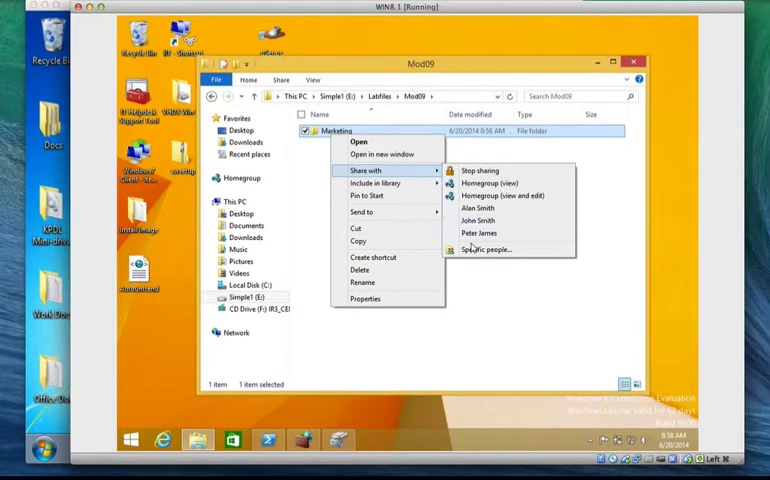
pyautogui.click(488, 250)
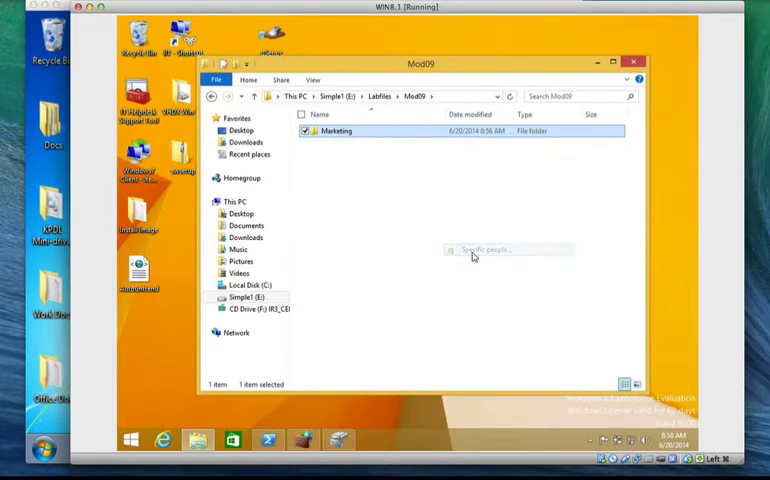
pyautogui.click(486, 250)
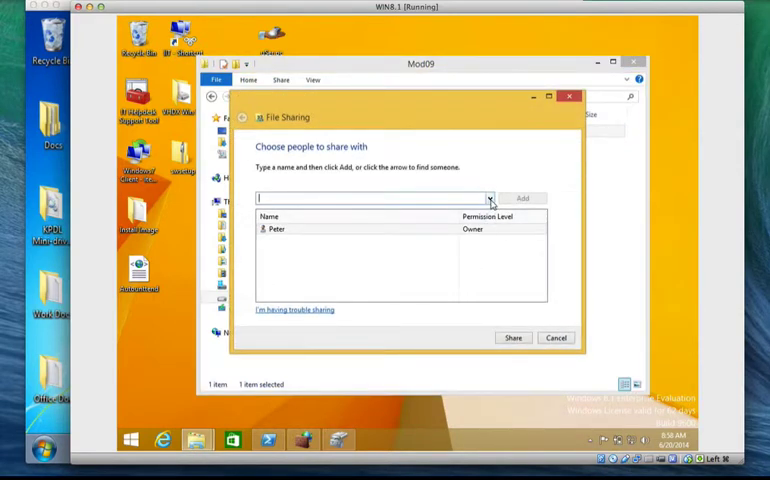
pyautogui.click(490, 198)
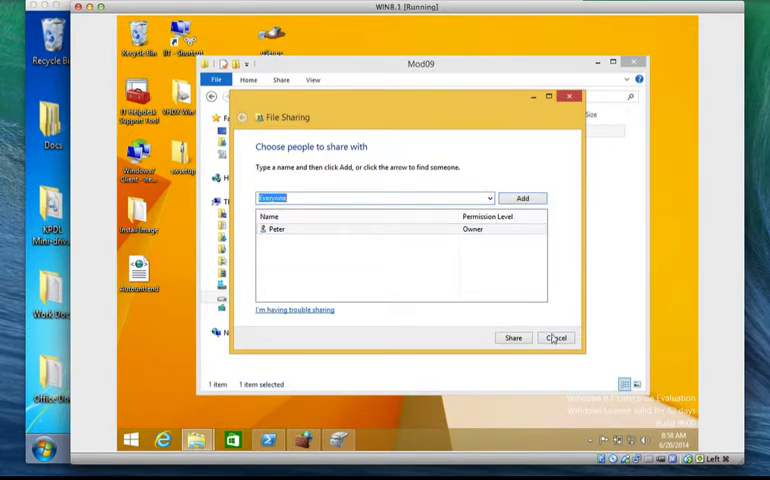
pyautogui.click(556, 336)
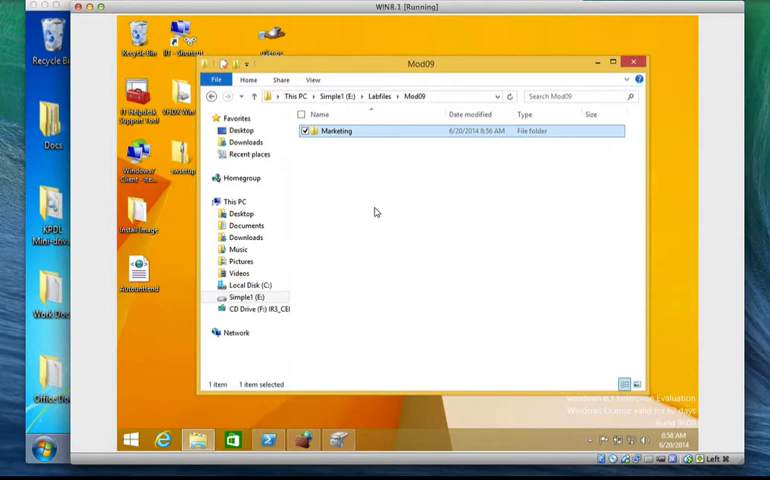
# Step: Bring up Advanced Sharing from the Marketing folder's Properties Sharing settings
pyautogui.rightClick(336, 132)
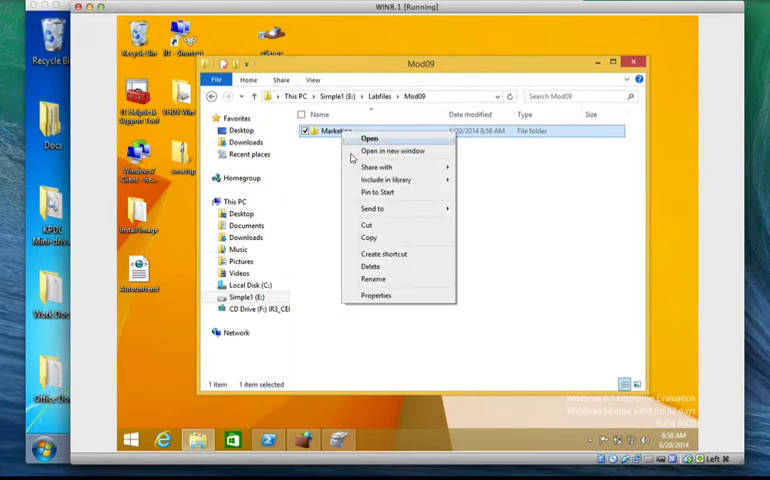
pyautogui.click(376, 296)
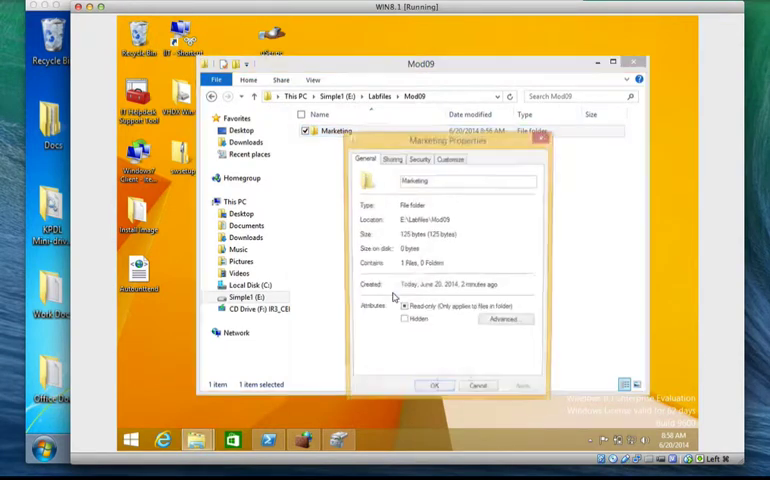
pyautogui.click(392, 160)
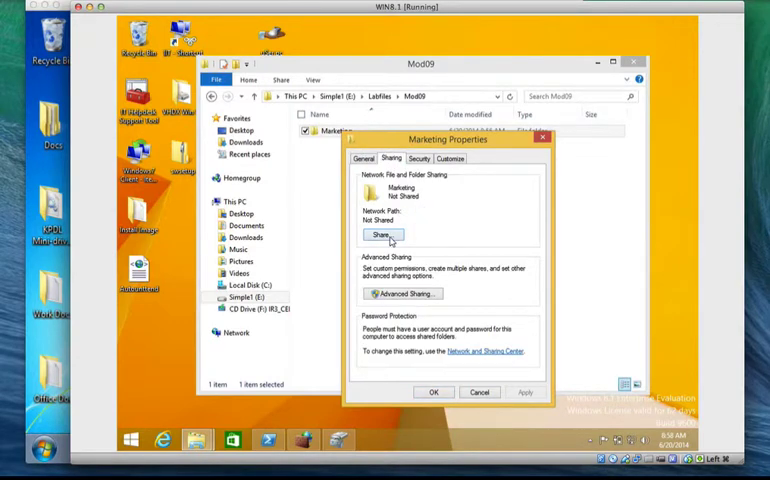
pyautogui.click(380, 234)
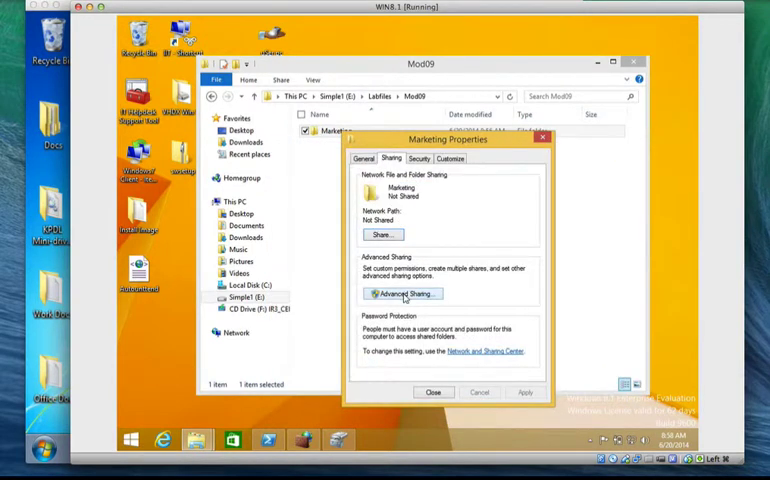
pyautogui.click(400, 292)
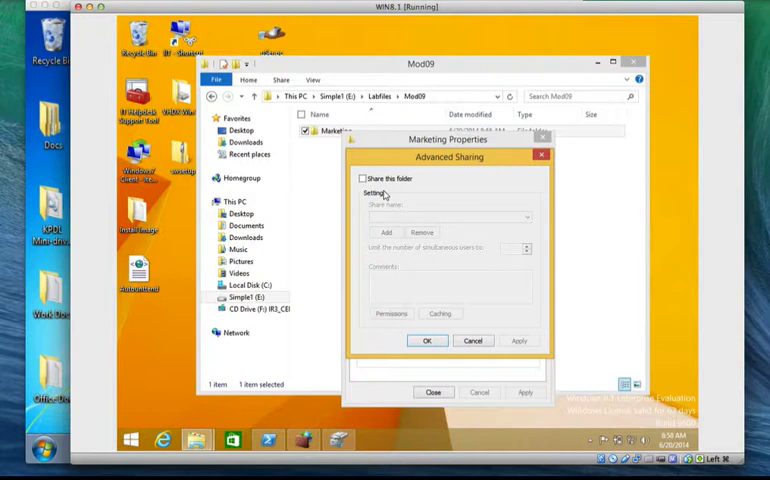
# Step: Share the Marketing folder with Everyone granted Read permission and apply
pyautogui.click(364, 178)
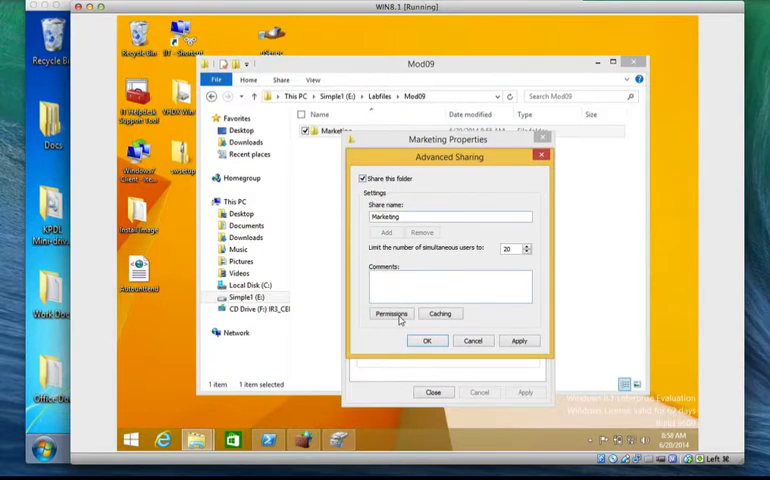
pyautogui.click(392, 314)
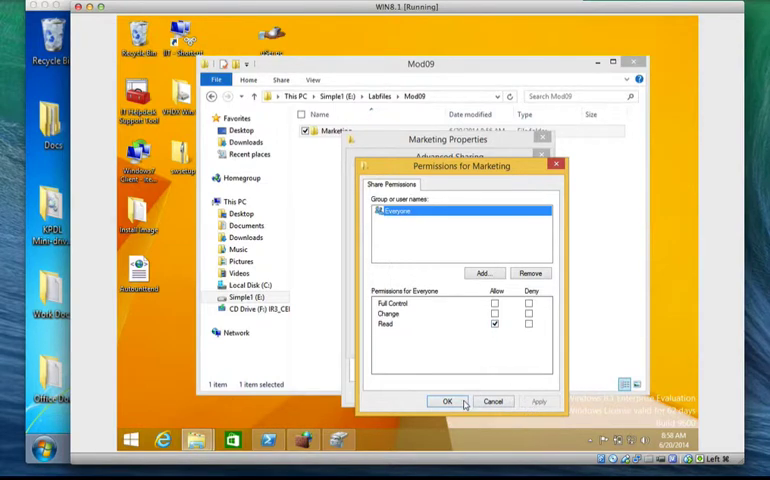
pyautogui.click(448, 400)
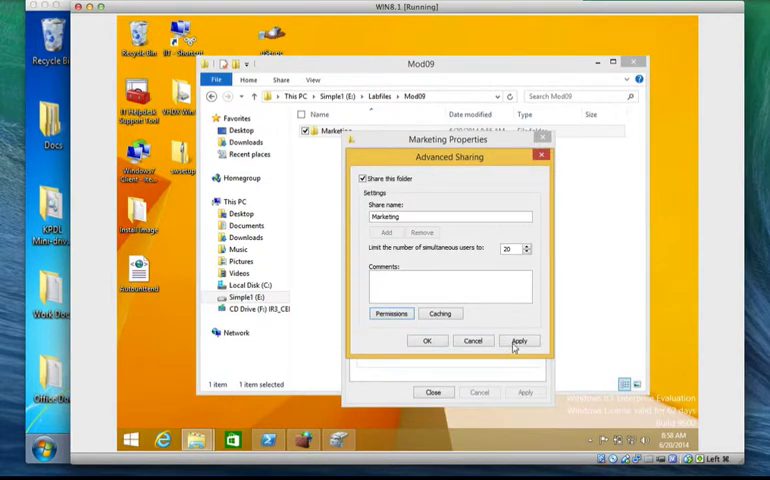
pyautogui.click(428, 340)
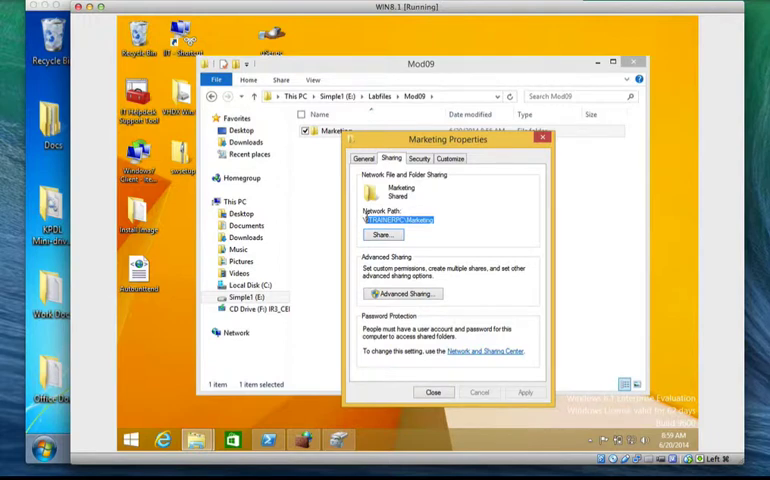
# Step: Close the Marketing Properties dialog, leaving the shared folder listed in Mod09
pyautogui.click(432, 392)
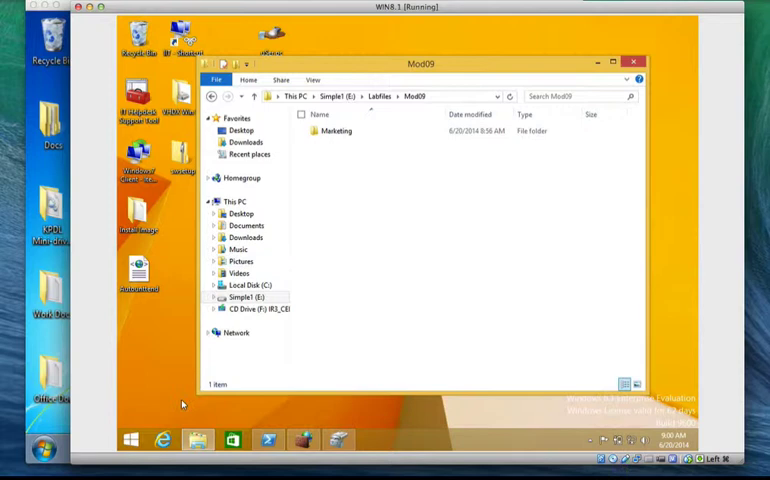
# Step: Launch Computer Management from the Start button's admin menu and expand Local Users and Groups
pyautogui.rightClick(132, 440)
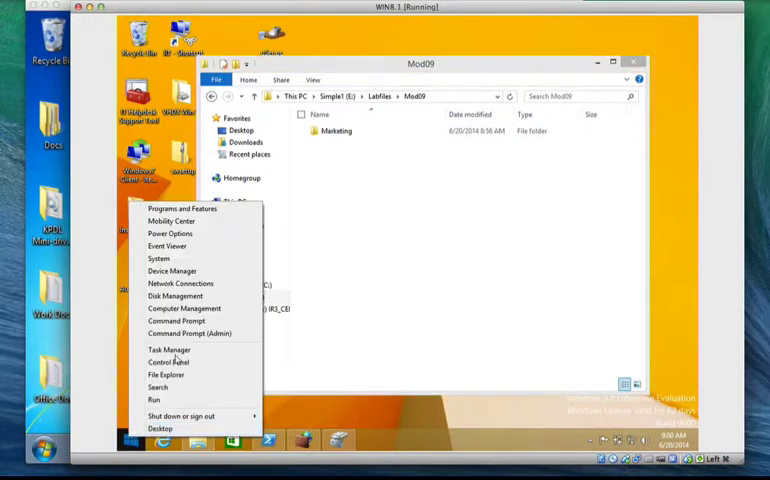
pyautogui.moveTo(180, 284)
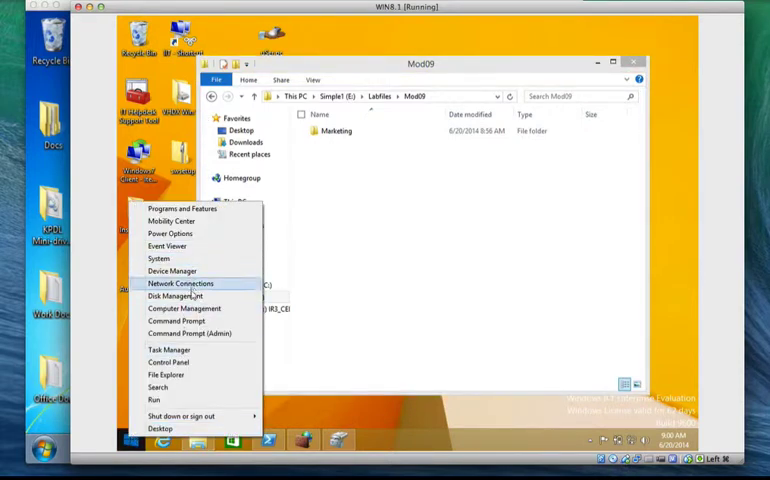
pyautogui.click(352, 238)
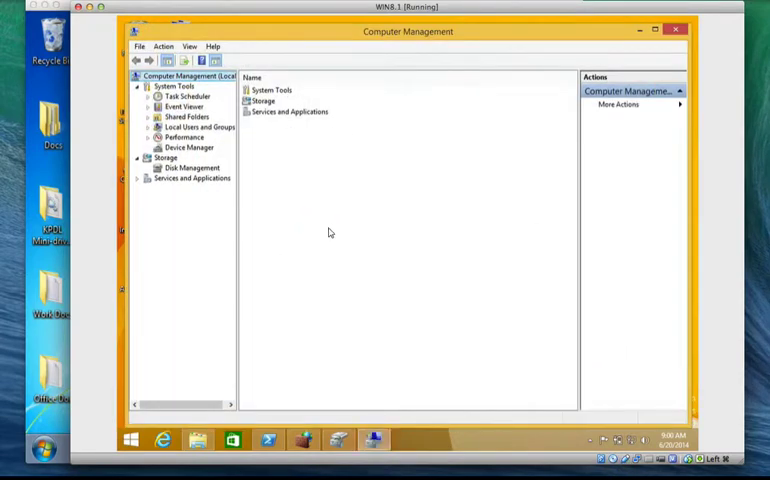
pyautogui.click(138, 128)
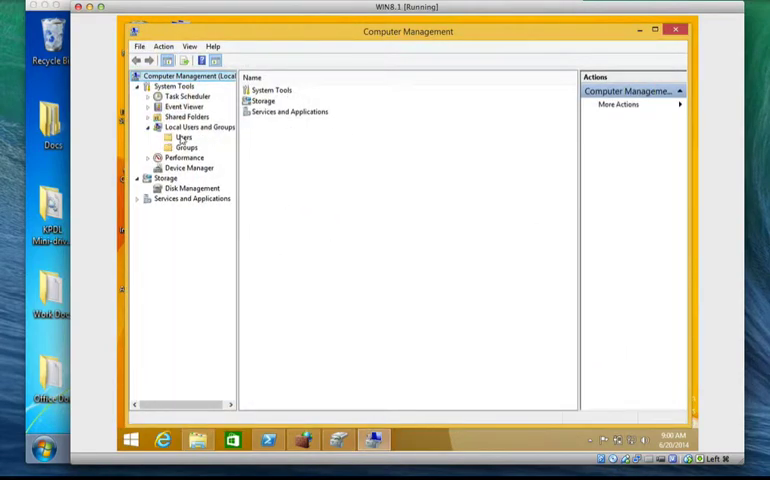
# Step: Display the Users list and browse through several local user accounts
pyautogui.click(184, 136)
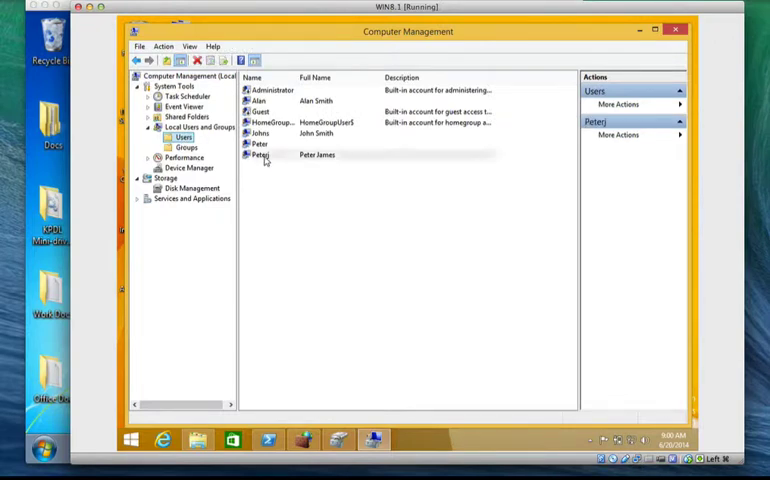
pyautogui.click(260, 144)
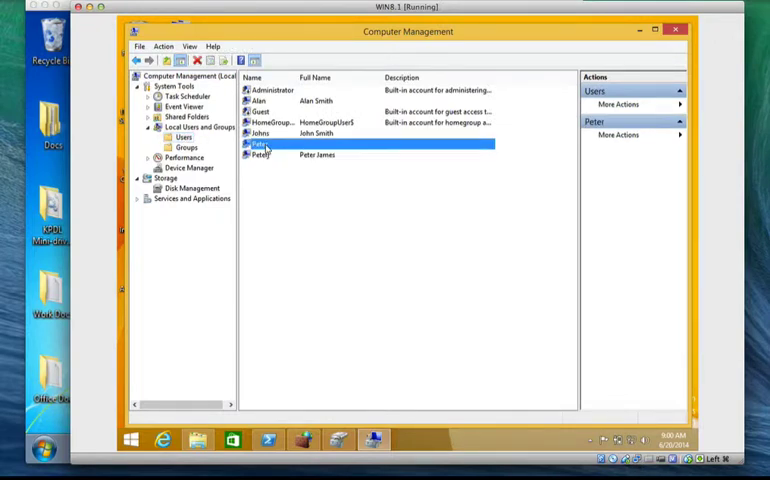
pyautogui.click(260, 132)
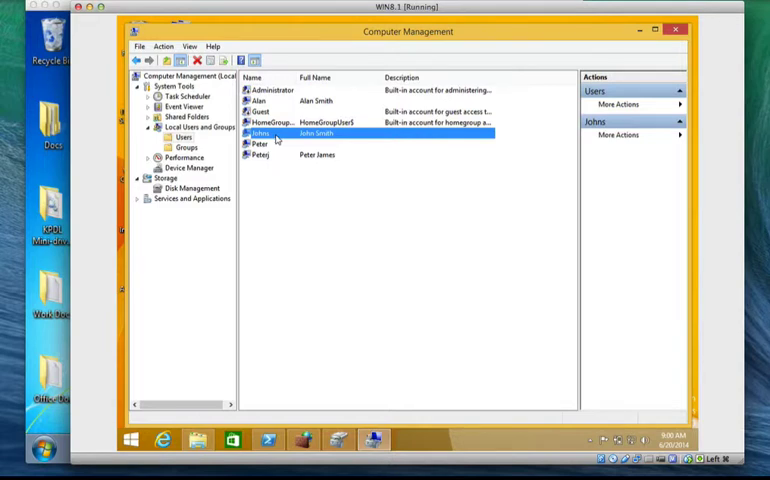
pyautogui.moveTo(262, 160)
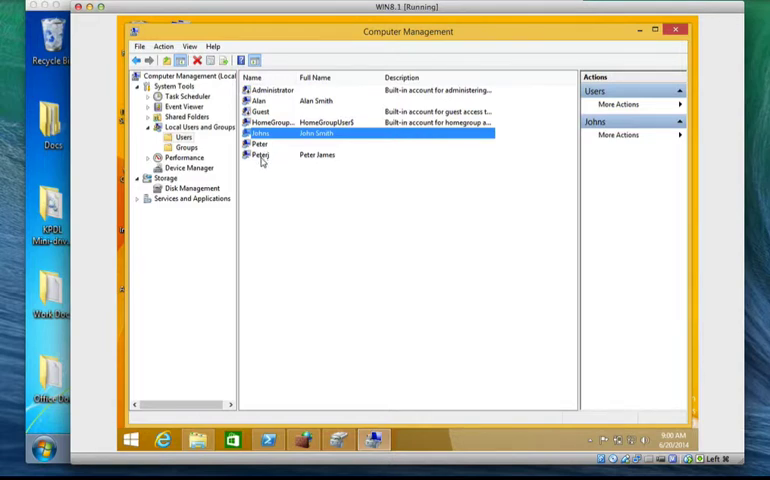
pyautogui.click(260, 156)
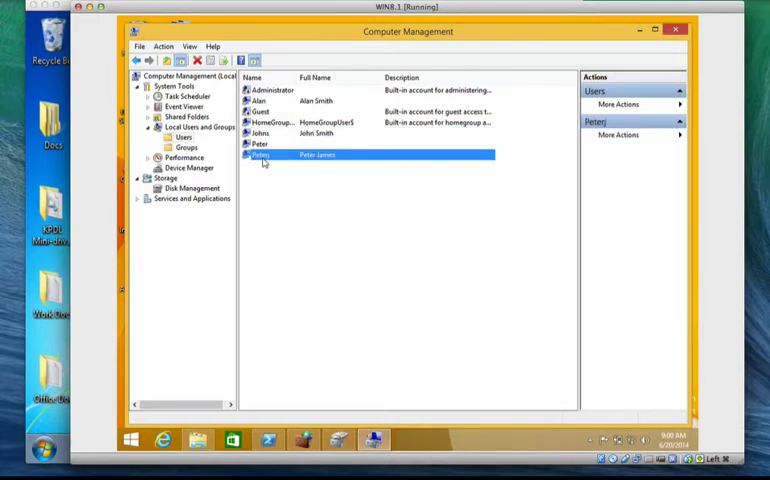